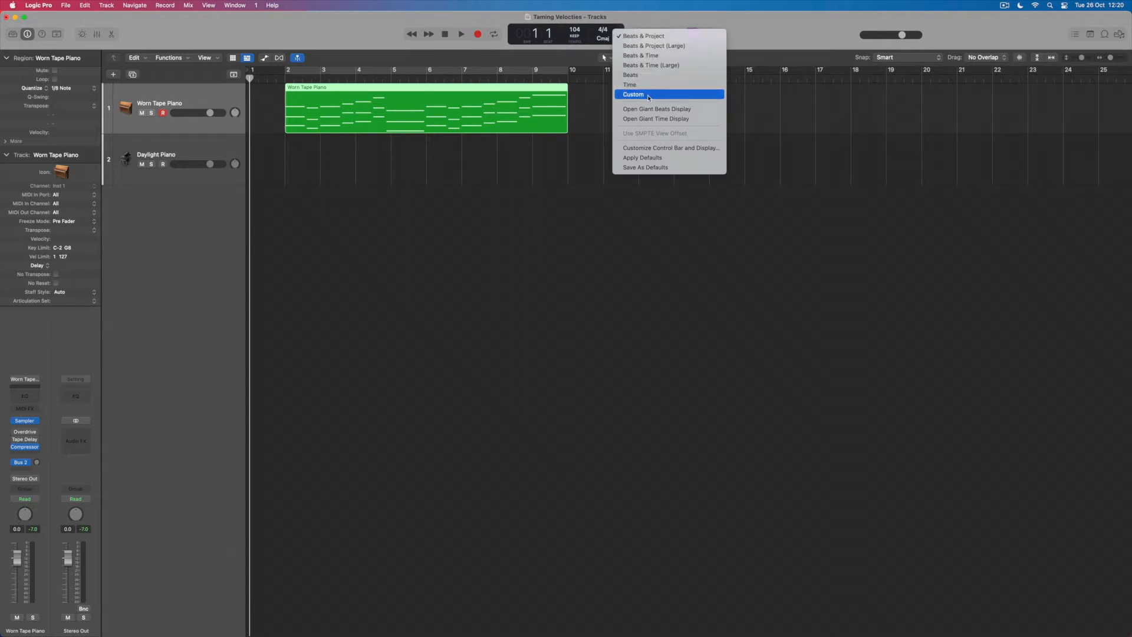
Switch the LCD display to Custom, showing timecode, tempo and MIDI activity
click(633, 94)
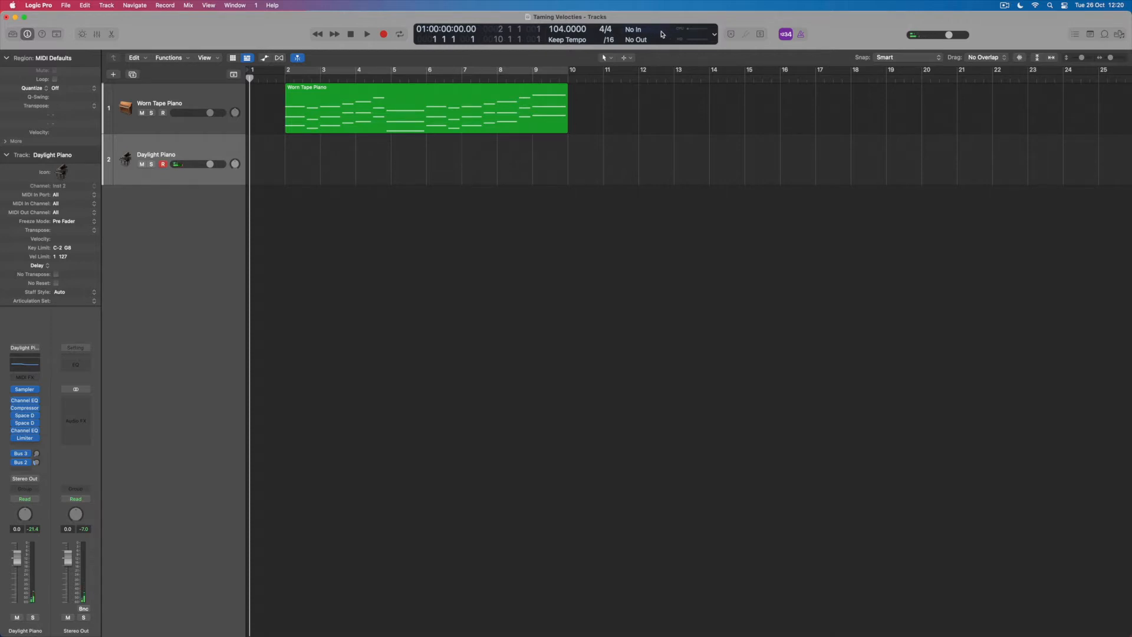
mouse_move(662, 34)
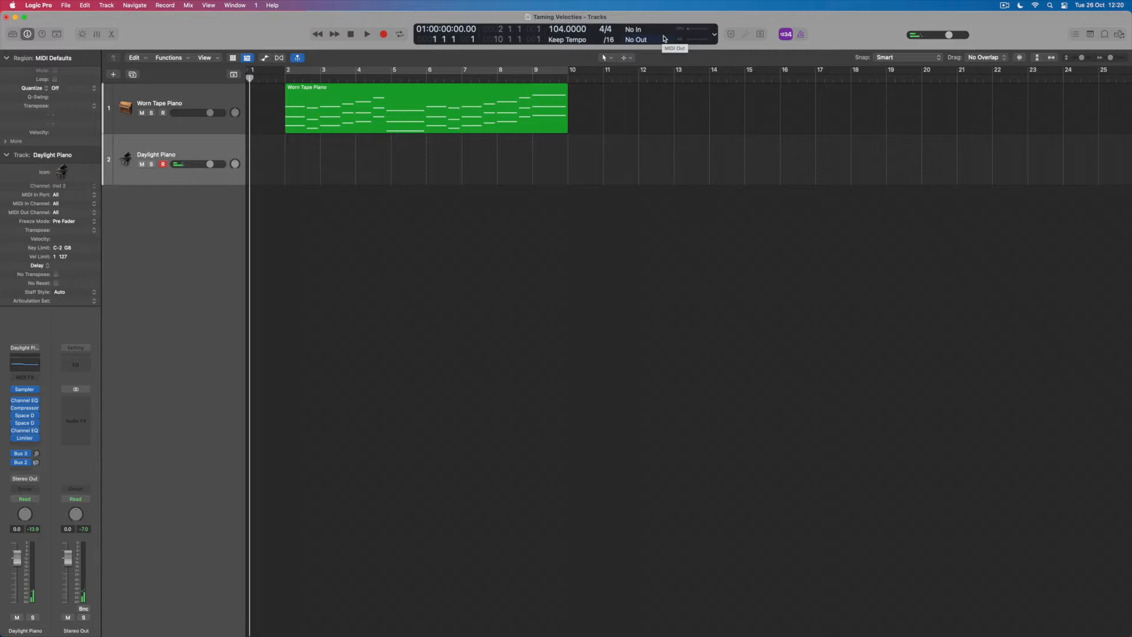
Record a Daylight Piano part spanning bars 2 to 10
click(367, 34)
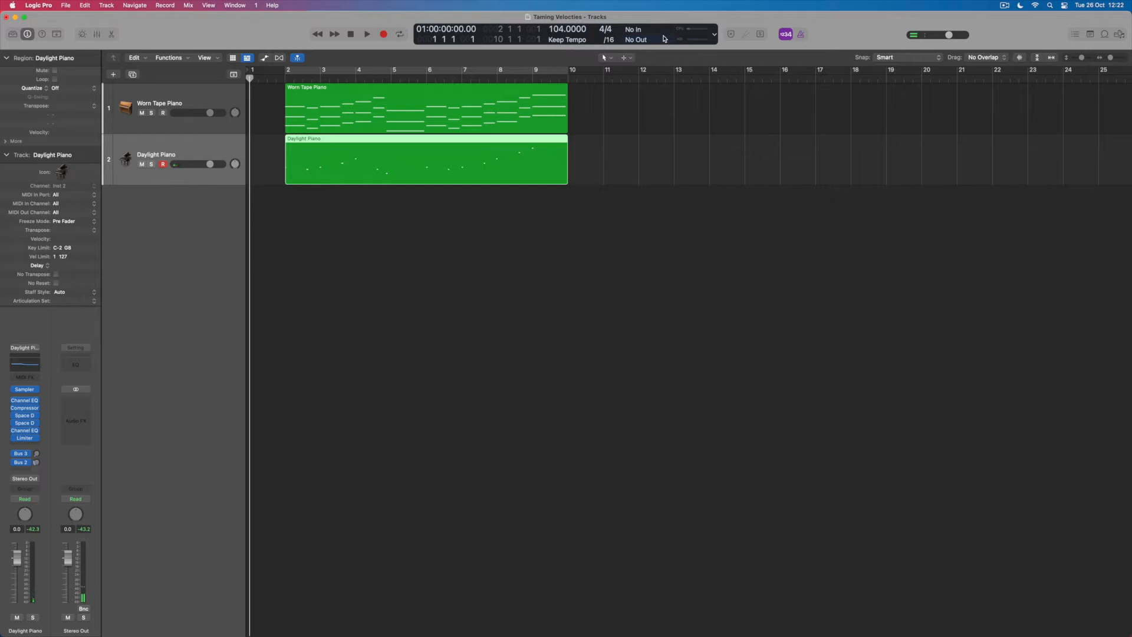
Quantize the Daylight Piano region to 1/8 Note
click(65, 87)
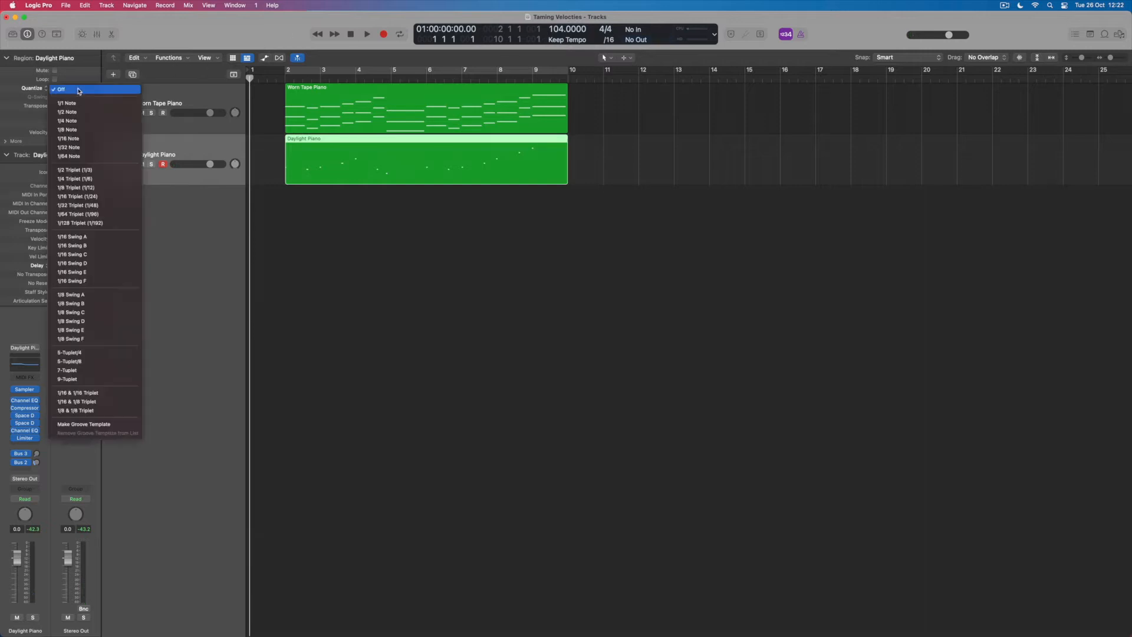
click(67, 129)
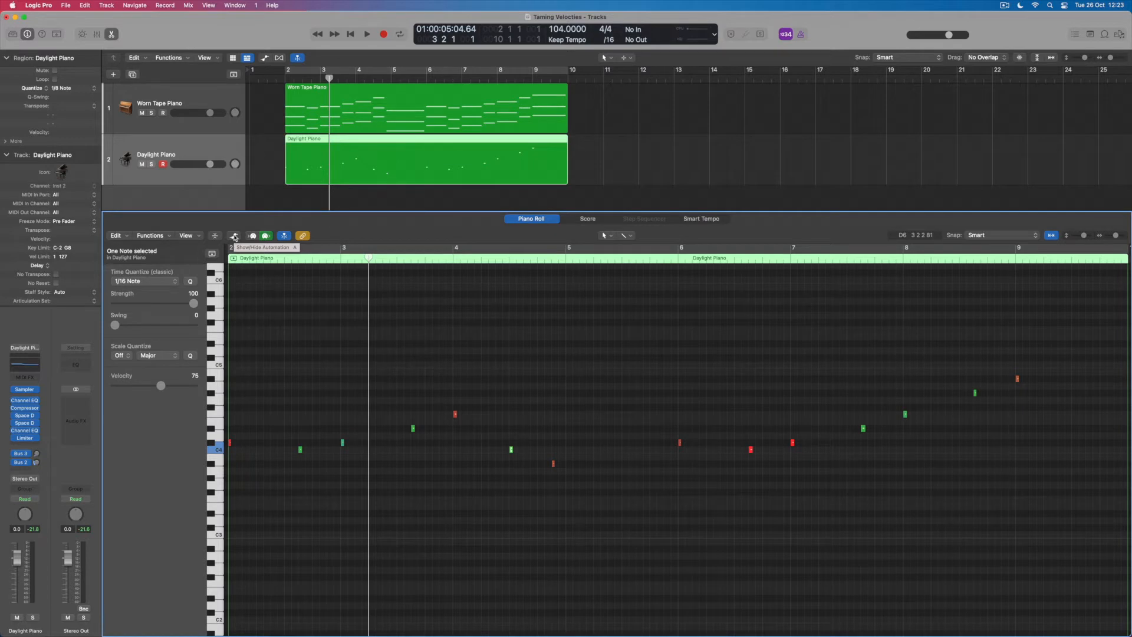
Show the Note Velocity lane and raise a quiet note's velocity near bar 3
click(235, 236)
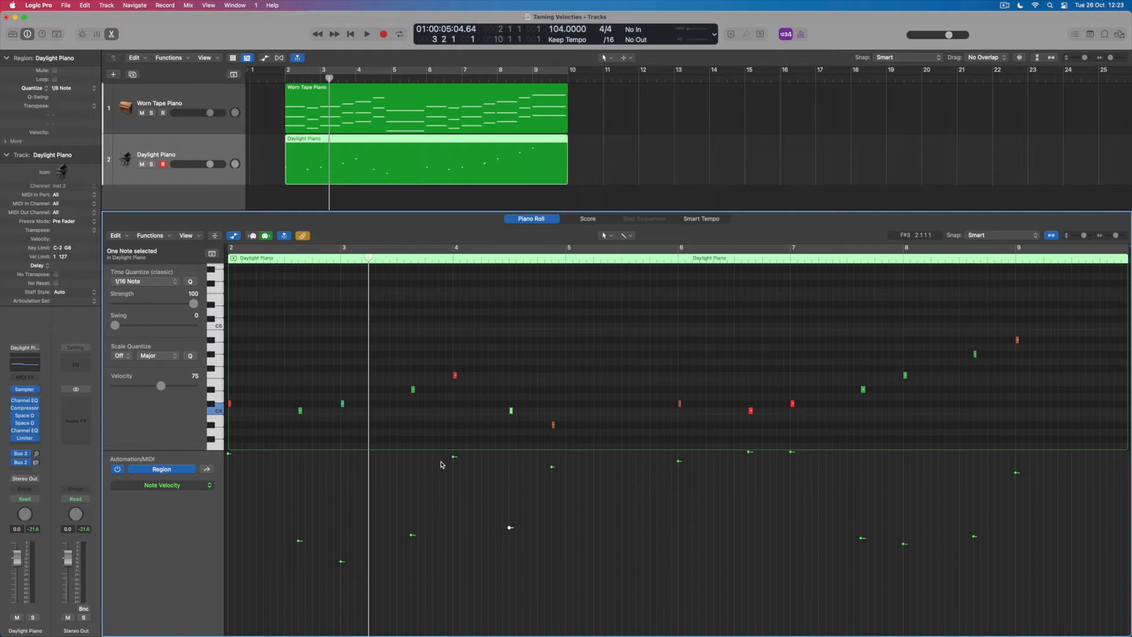
mouse_move(594, 516)
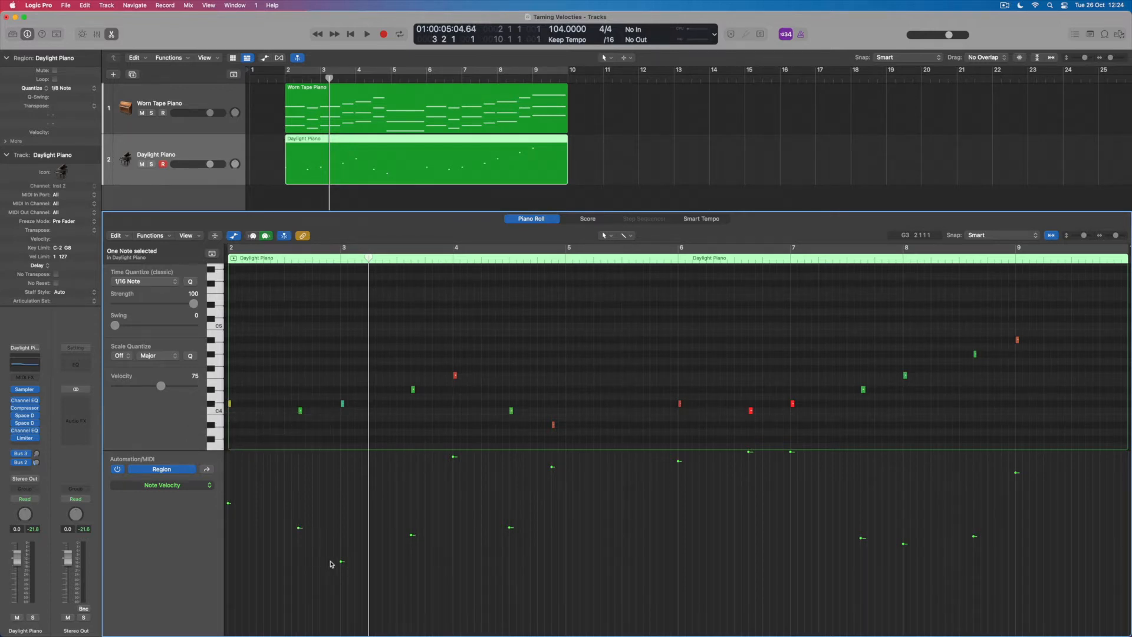
click(342, 402)
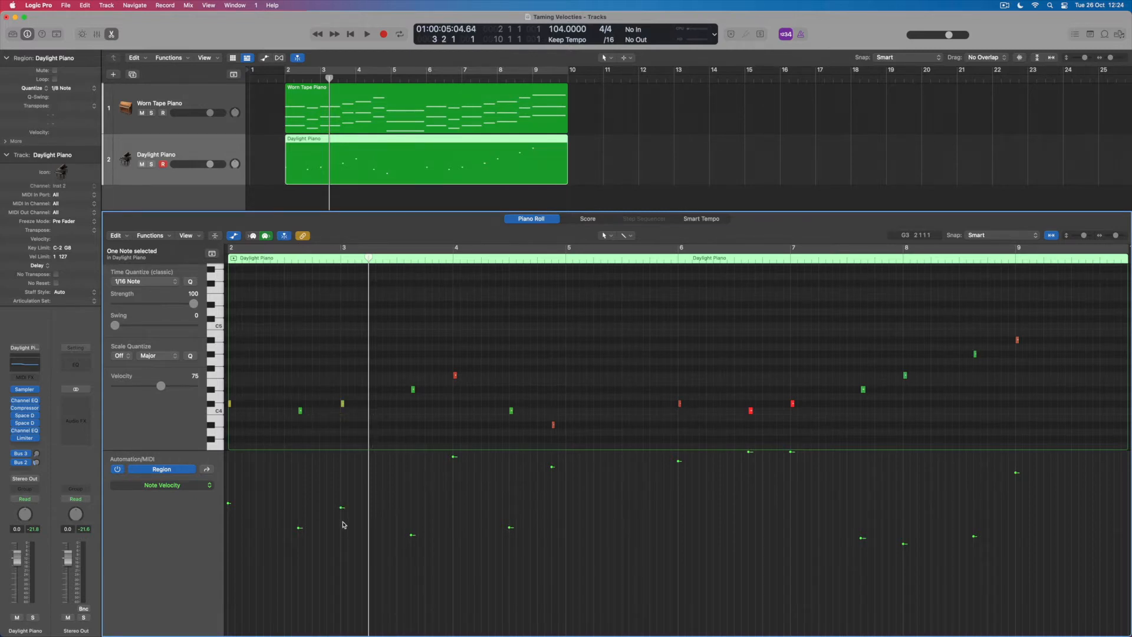
mouse_move(335, 512)
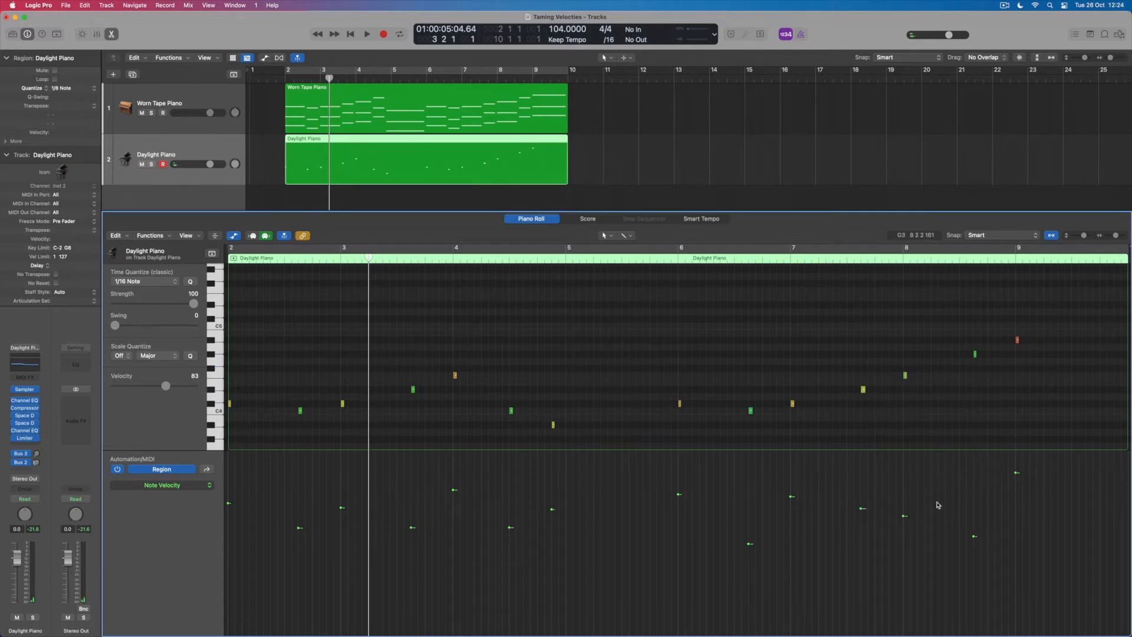
mouse_move(936, 558)
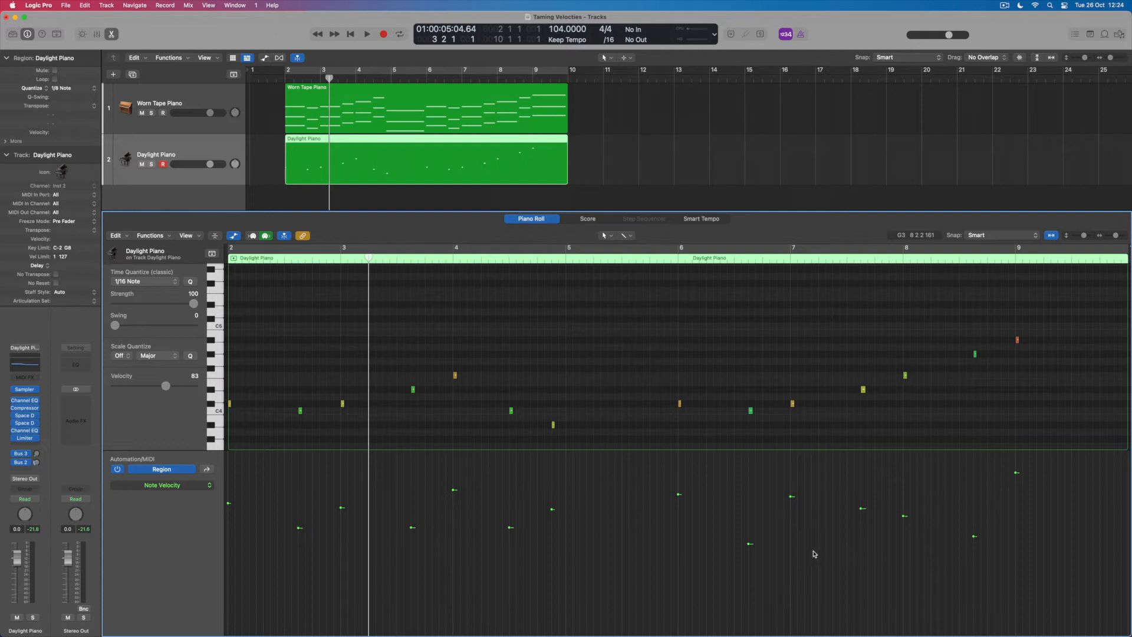
With the Pencil tool, draw a crescendo velocity line across the last four notes
click(814, 554)
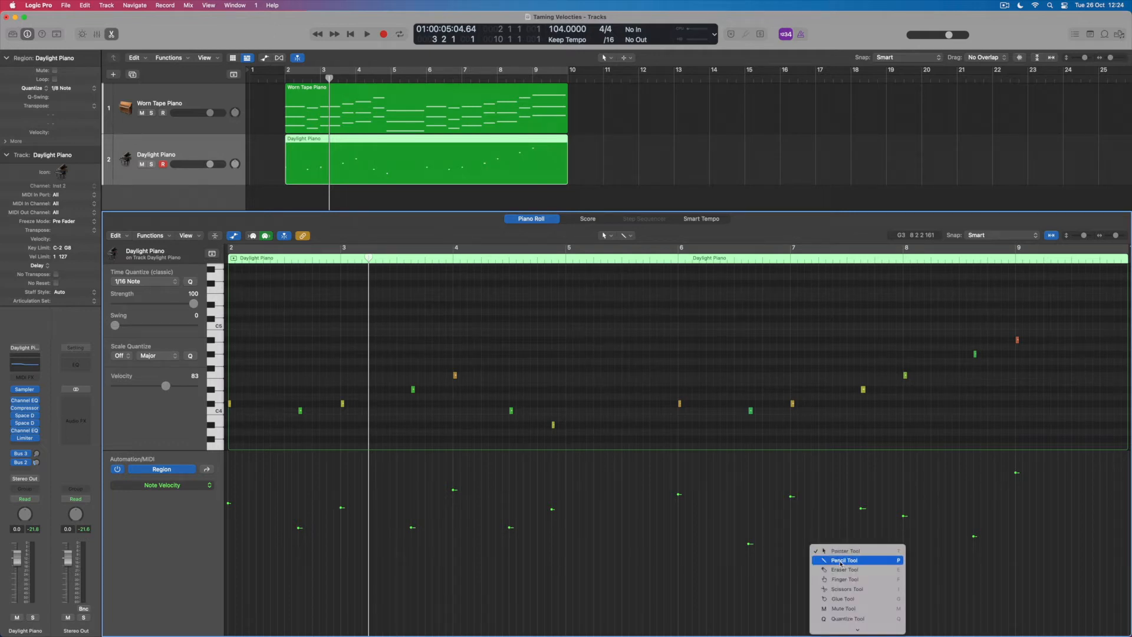
click(844, 559)
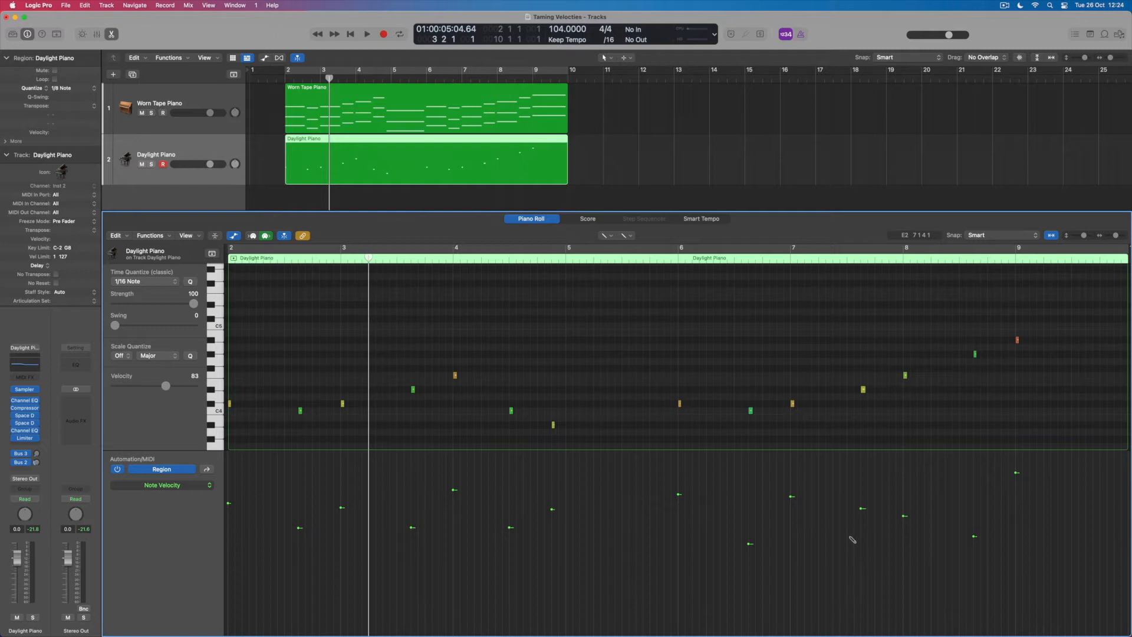
drag(854, 541, 1020, 511)
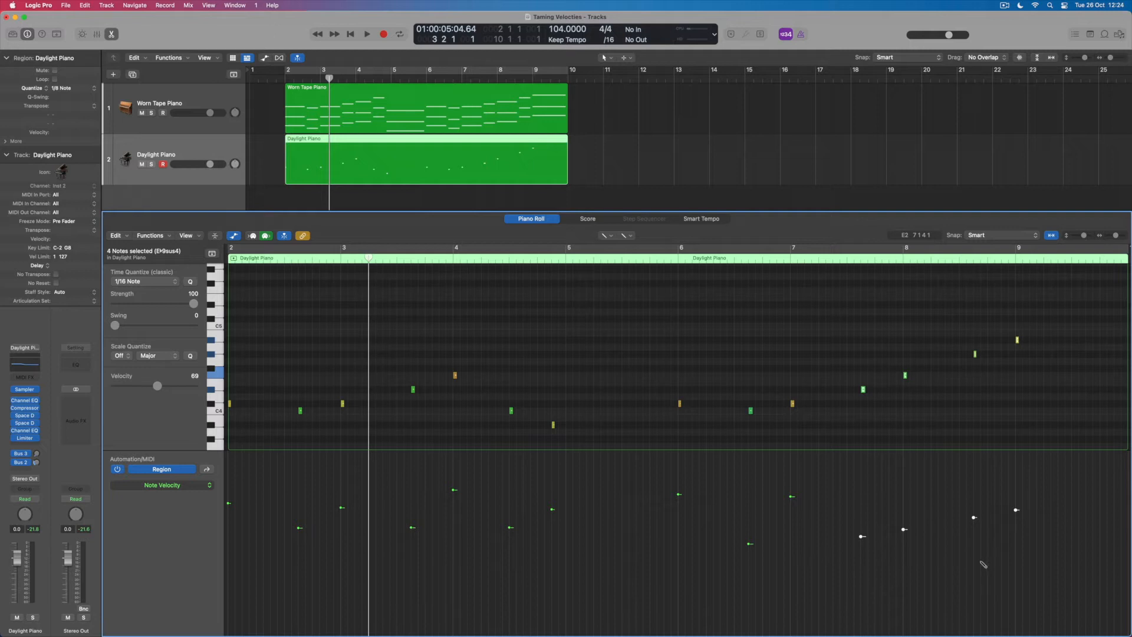
mouse_move(848, 523)
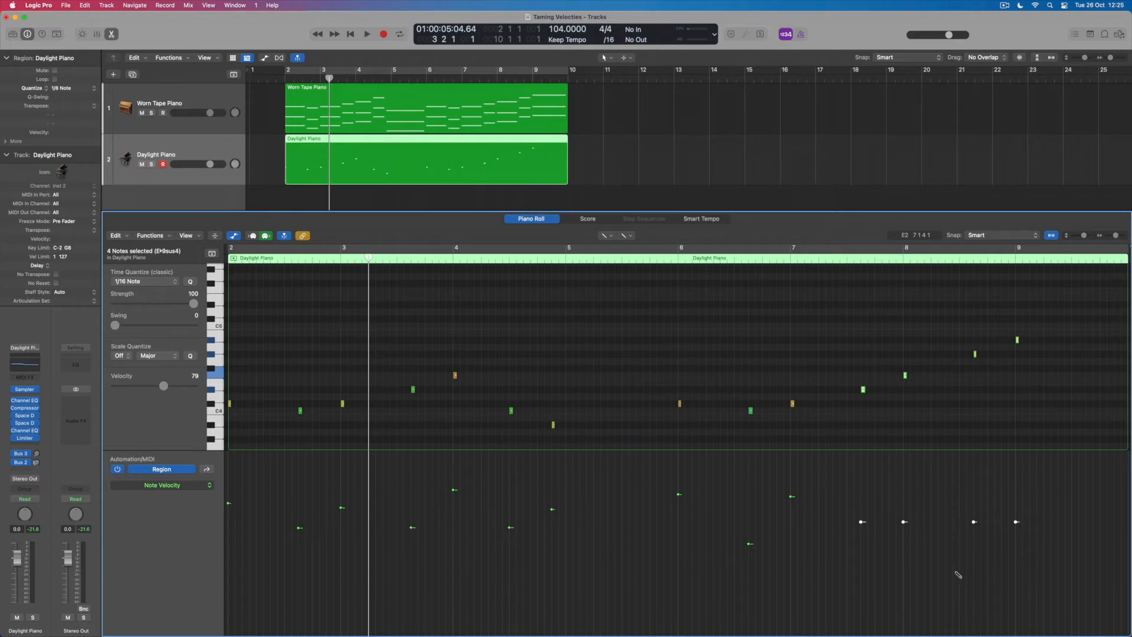
mouse_move(892, 575)
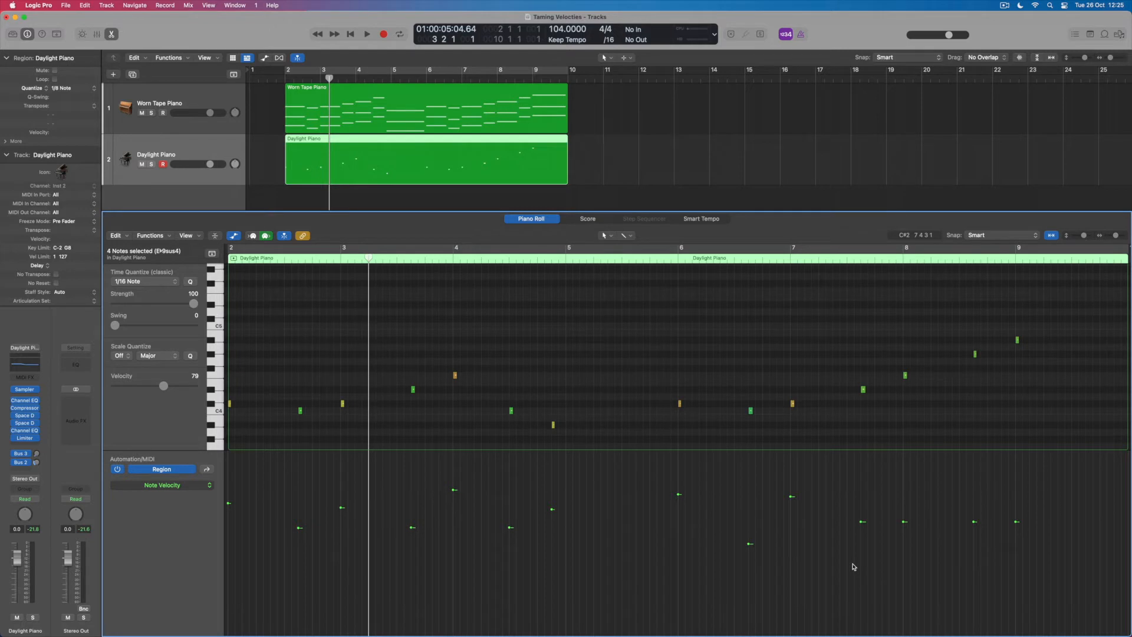
mouse_move(855, 566)
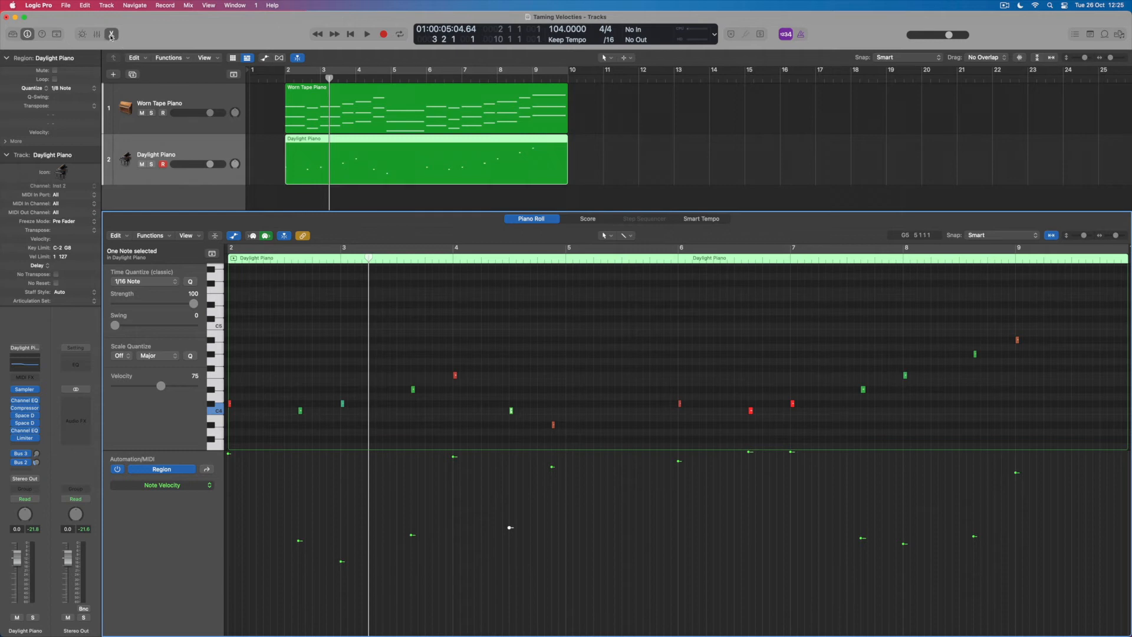
Close the Piano Roll, set region dynamics to 50%, and start playback
click(111, 35)
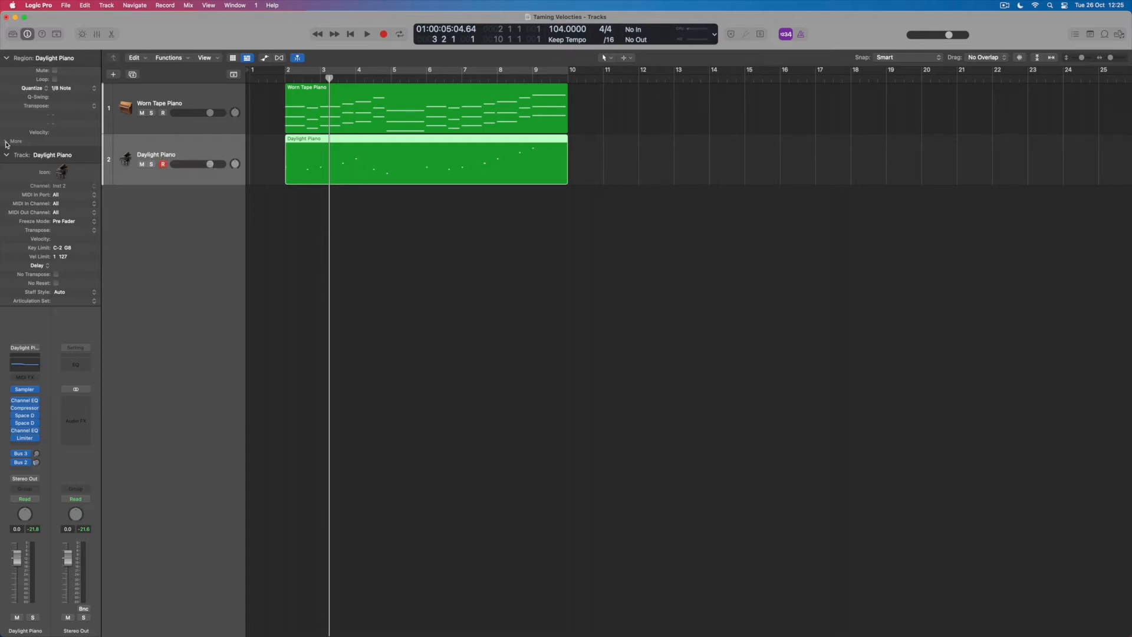
click(6, 141)
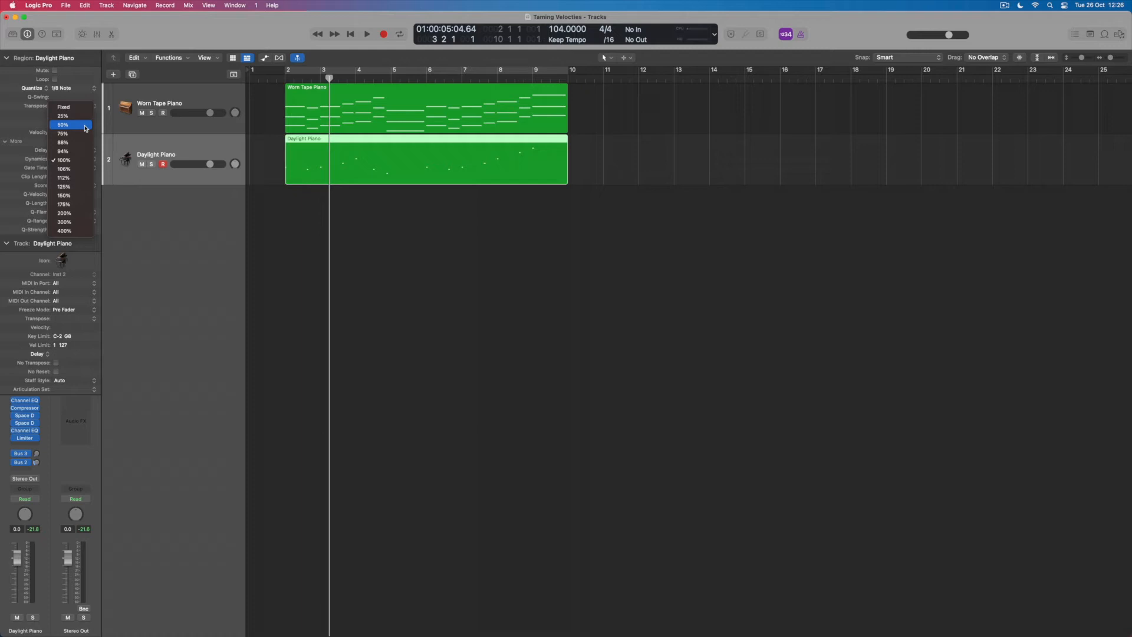
click(63, 124)
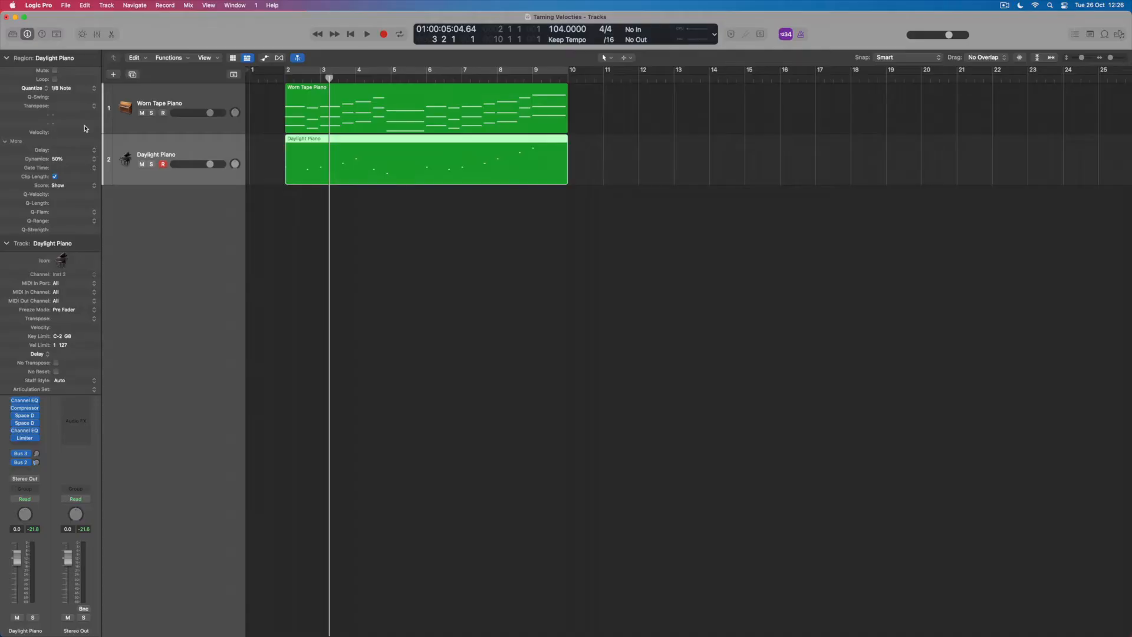
click(366, 34)
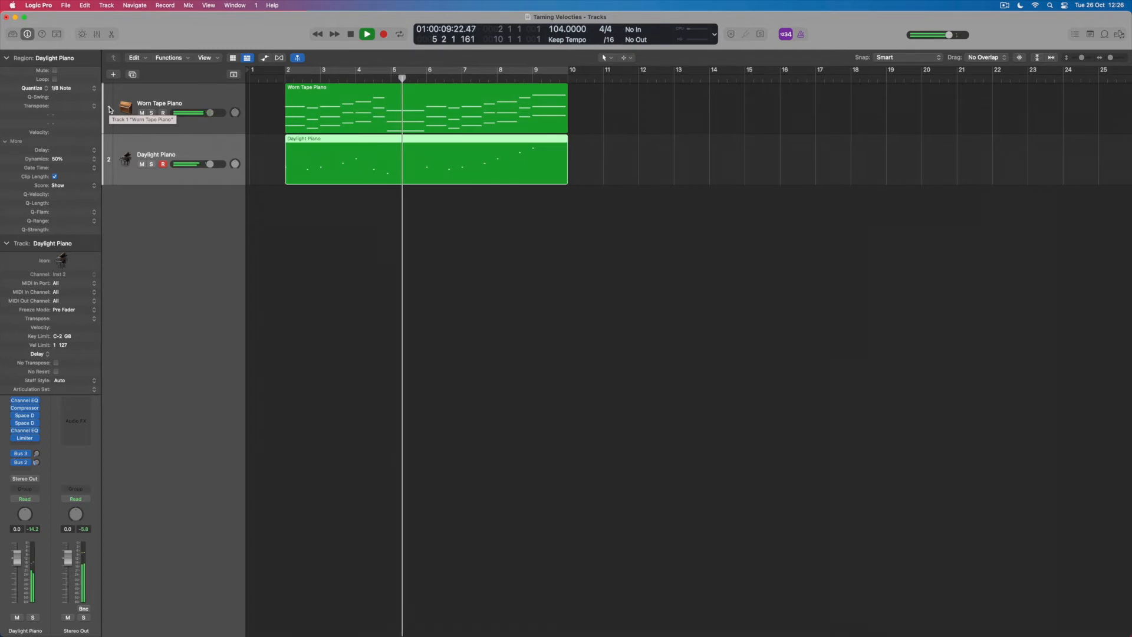
Lower Daylight Piano region dynamics to 25% and audition it
click(367, 35)
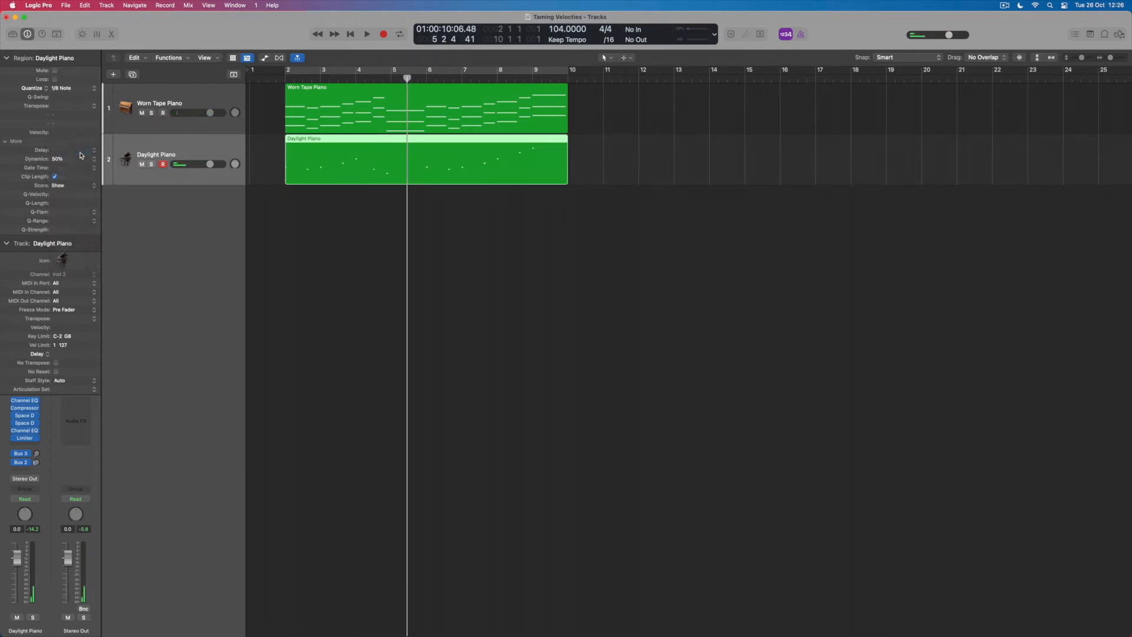
click(366, 34)
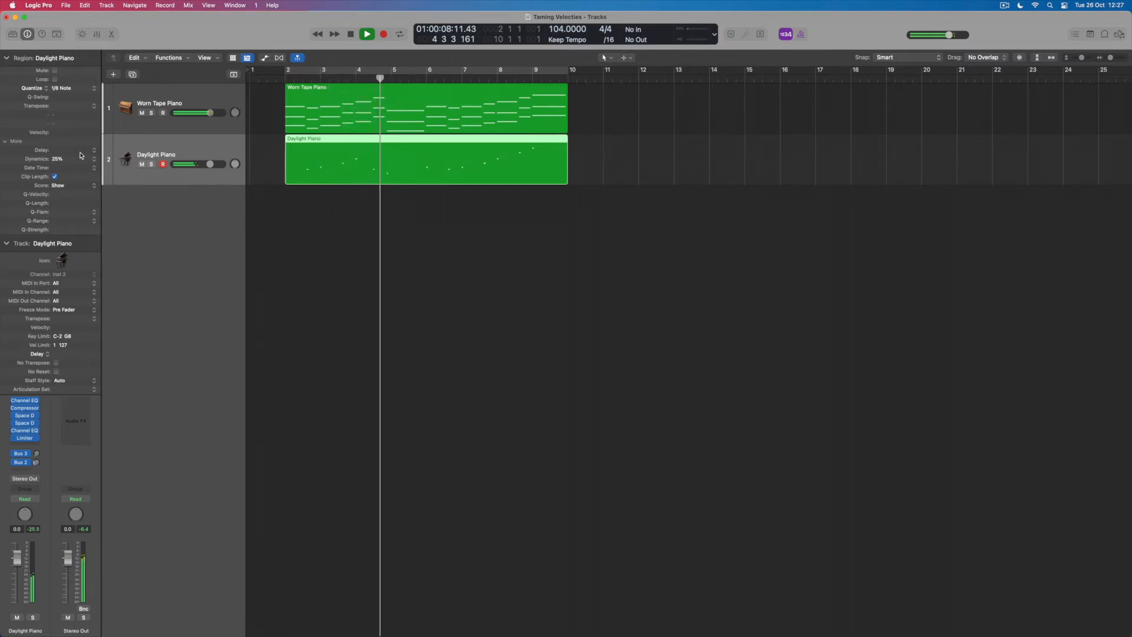
click(367, 34)
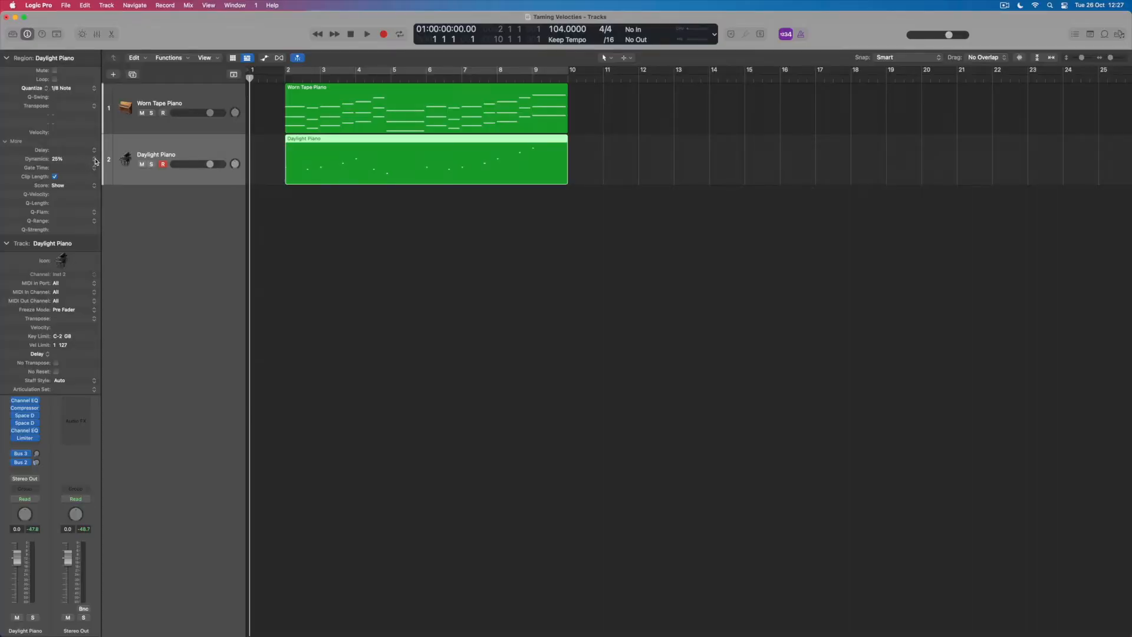
Collapse the Track inspector section to reveal the channel strip's MIDI FX slot
click(57, 158)
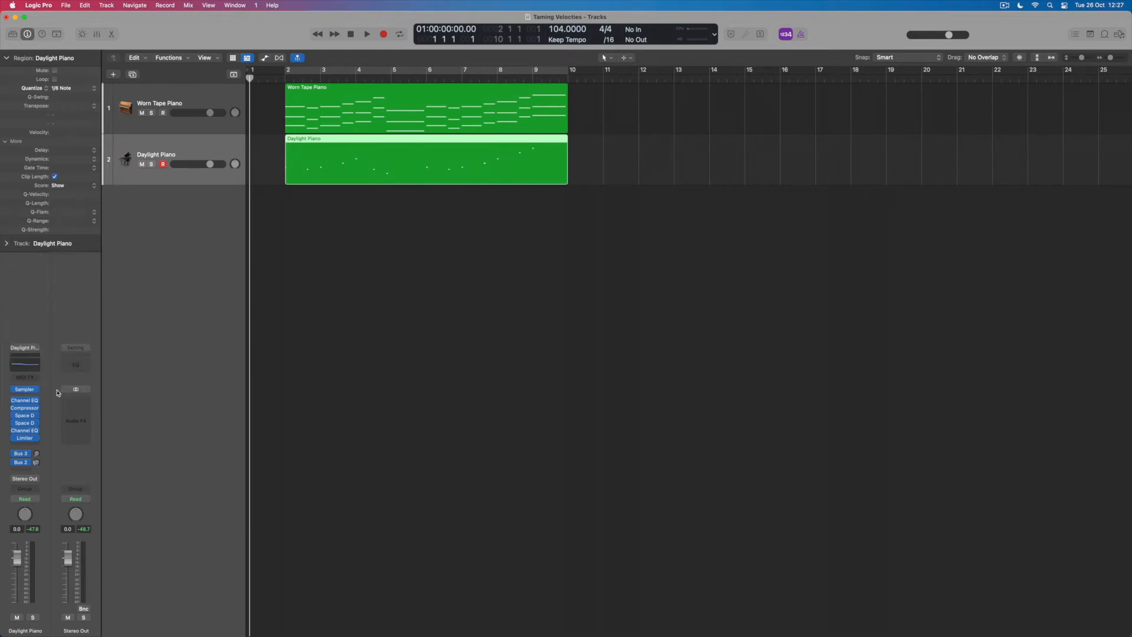
Insert a Velocity Processor in the Daylight Piano MIDI FX slot
click(25, 376)
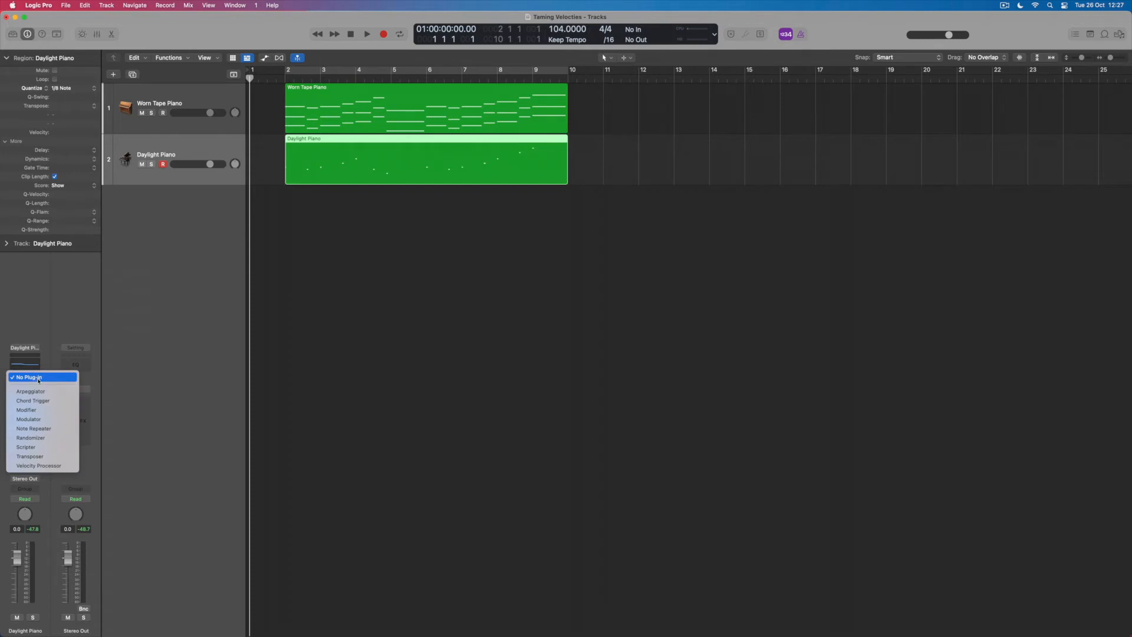
click(39, 466)
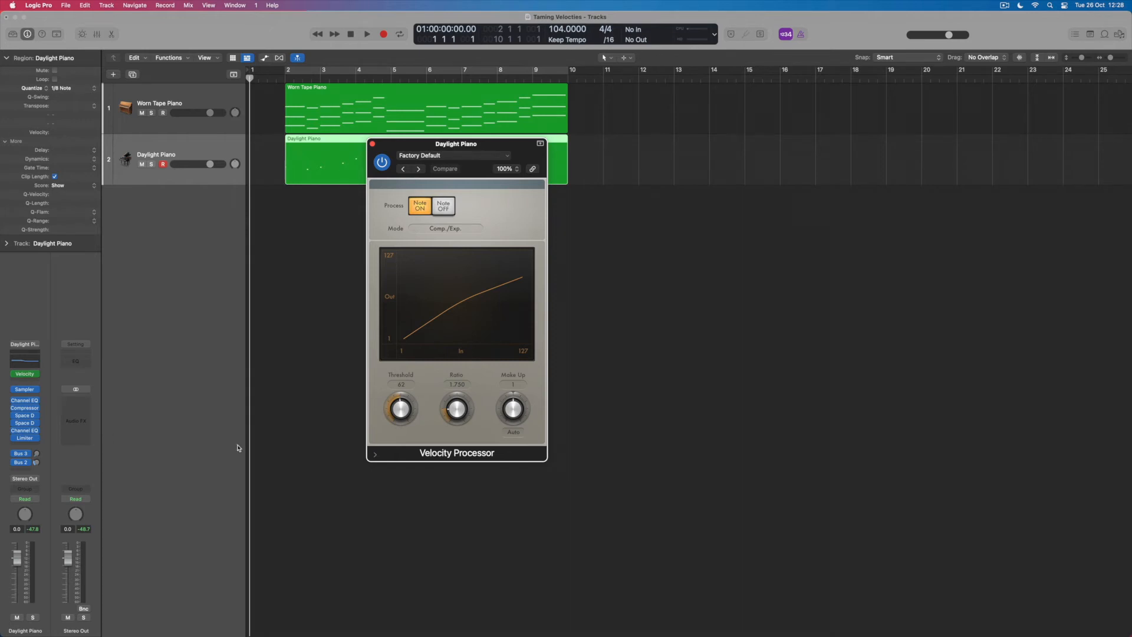
Drag the Velocity Processor Threshold knob down to 19
drag(399, 408, 399, 411)
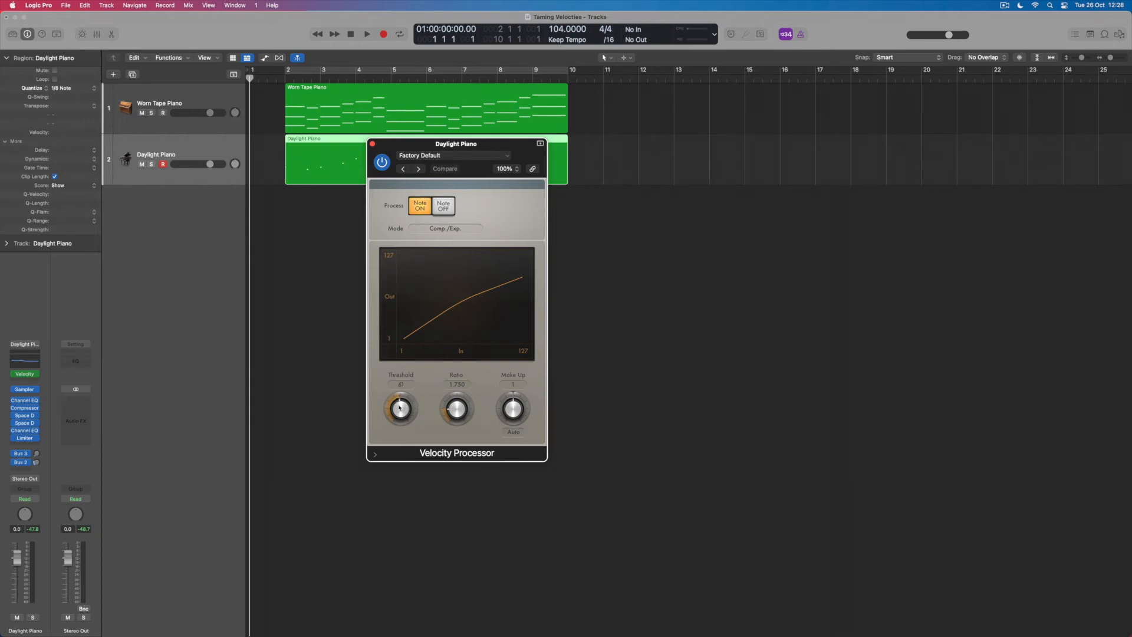
drag(400, 409, 395, 430)
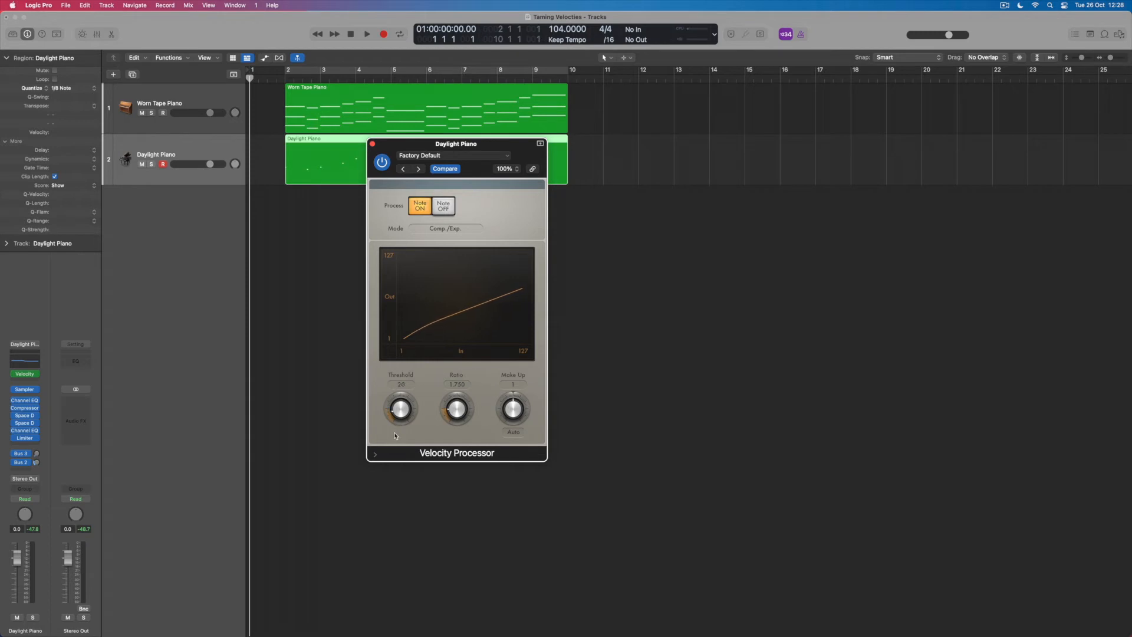
drag(399, 409, 400, 412)
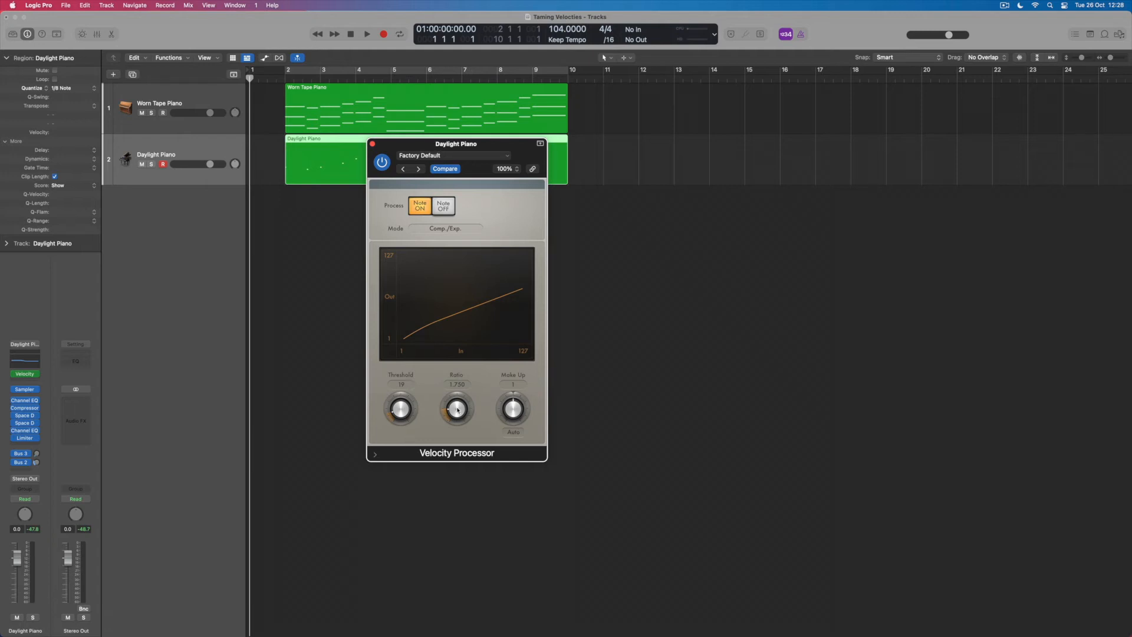
Set the Velocity Processor Ratio knob to 5.250, with threshold staying at 19
drag(455, 408, 455, 390)
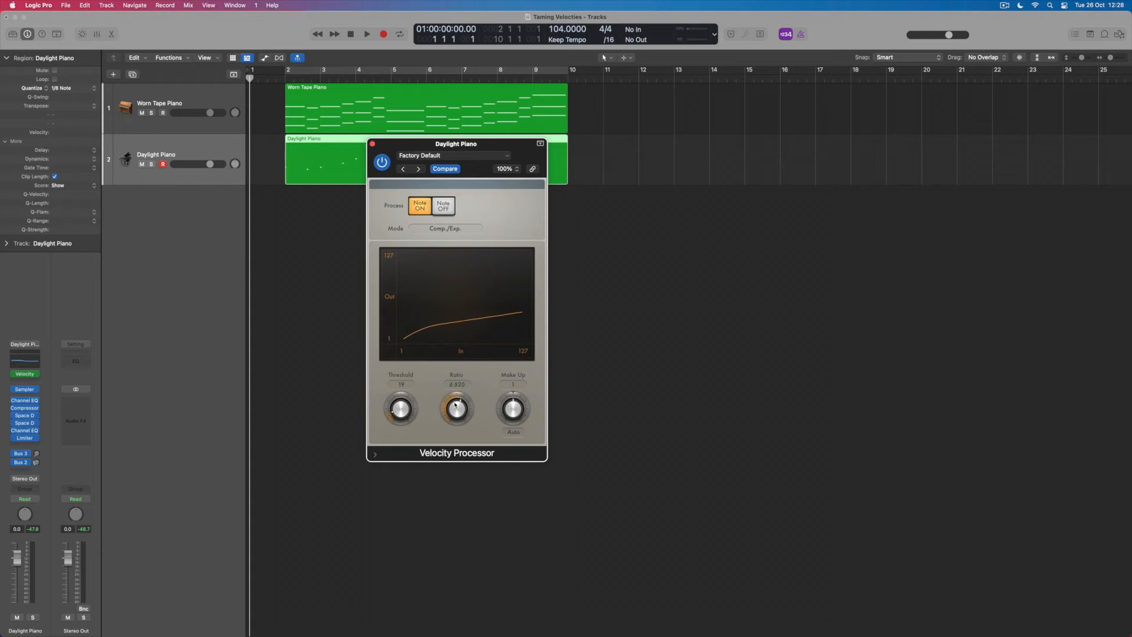
drag(456, 408, 455, 393)
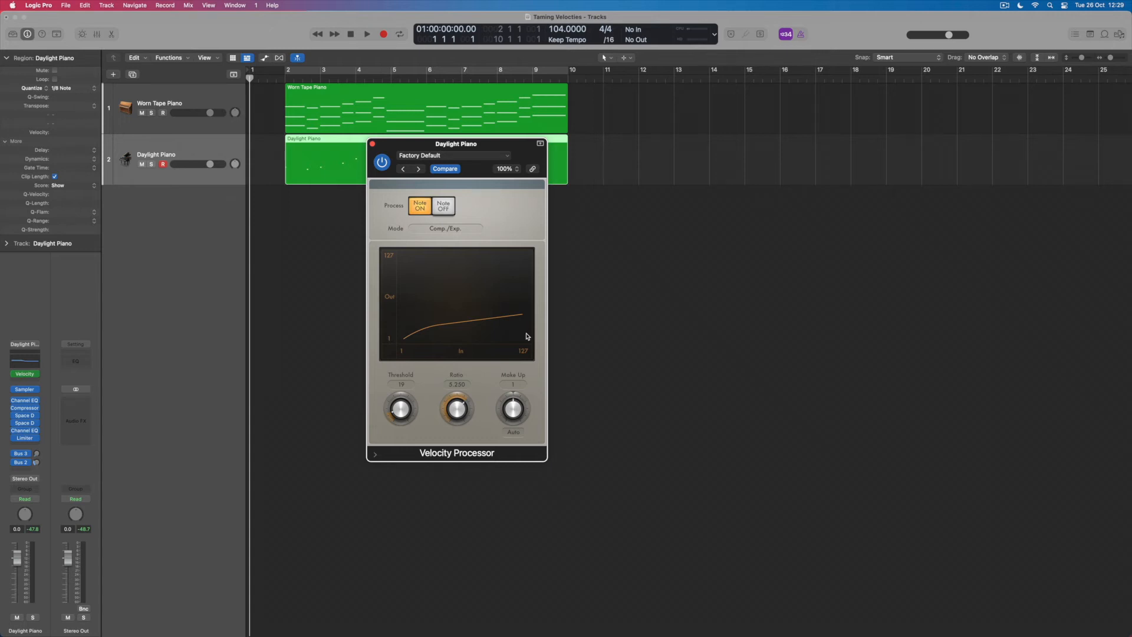
Set the Velocity Processor Make Up gain to 40 and start playback
drag(513, 409, 512, 396)
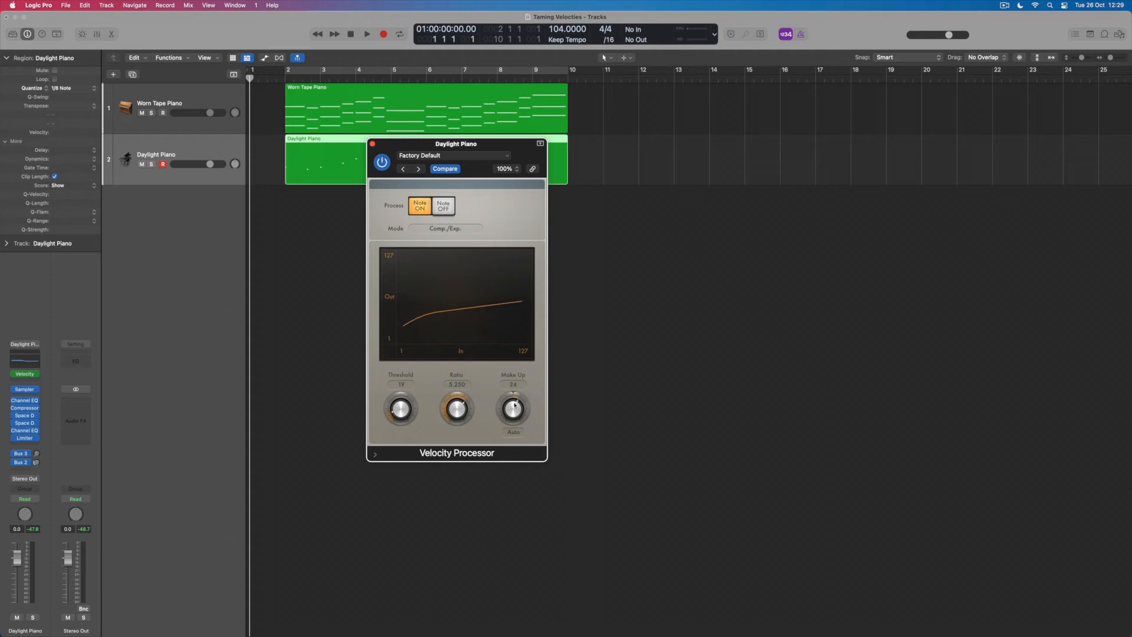
drag(512, 408, 513, 394)
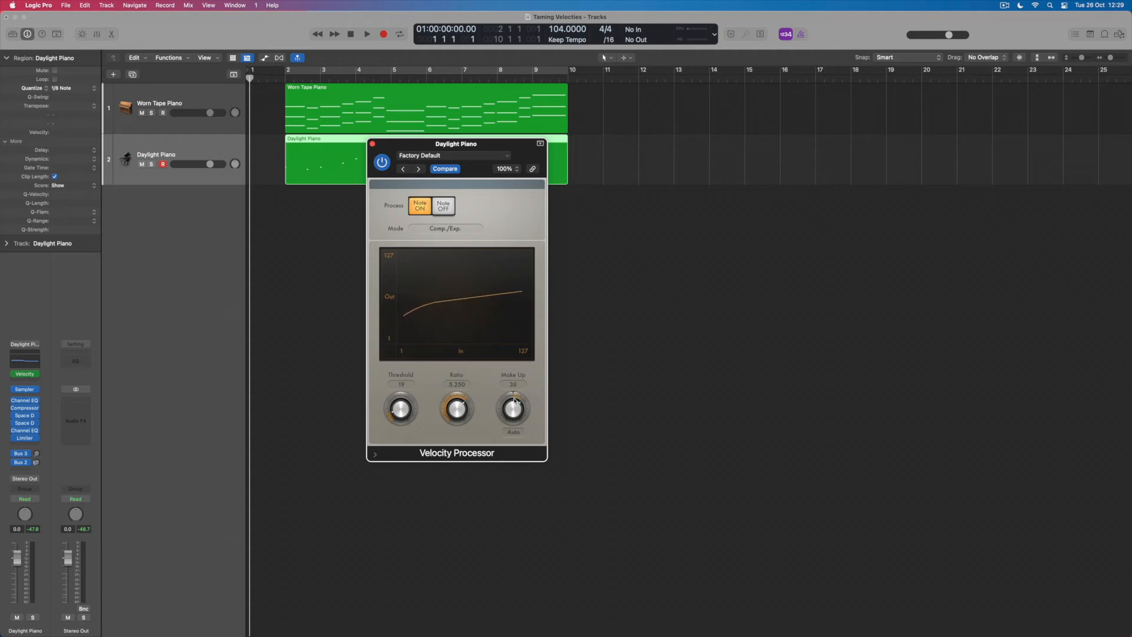
drag(512, 408, 512, 393)
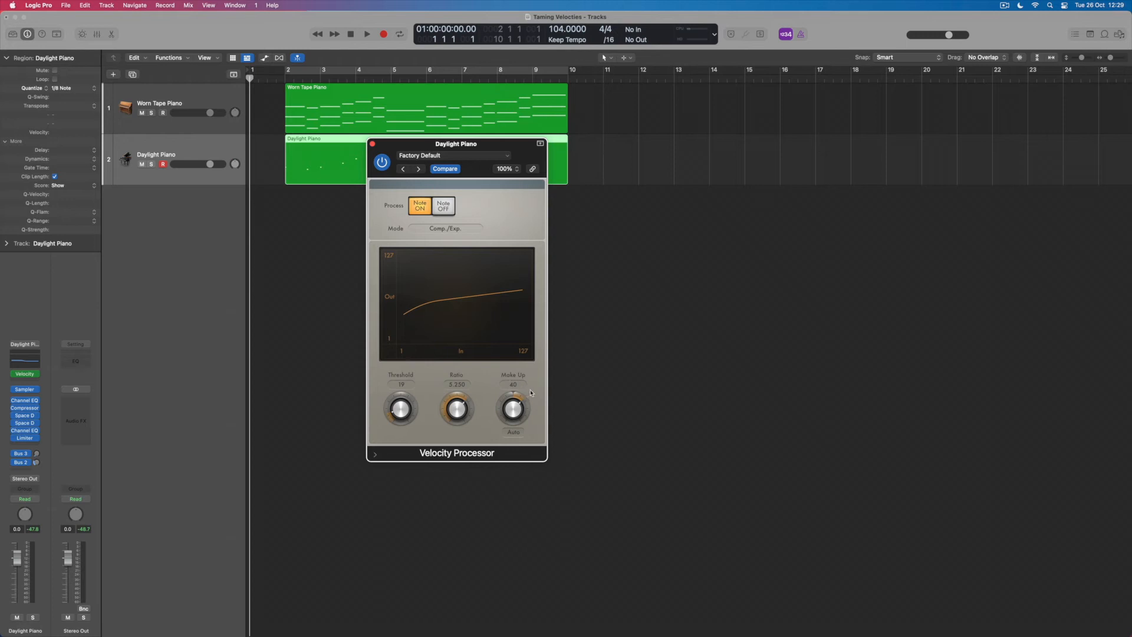
mouse_move(488, 408)
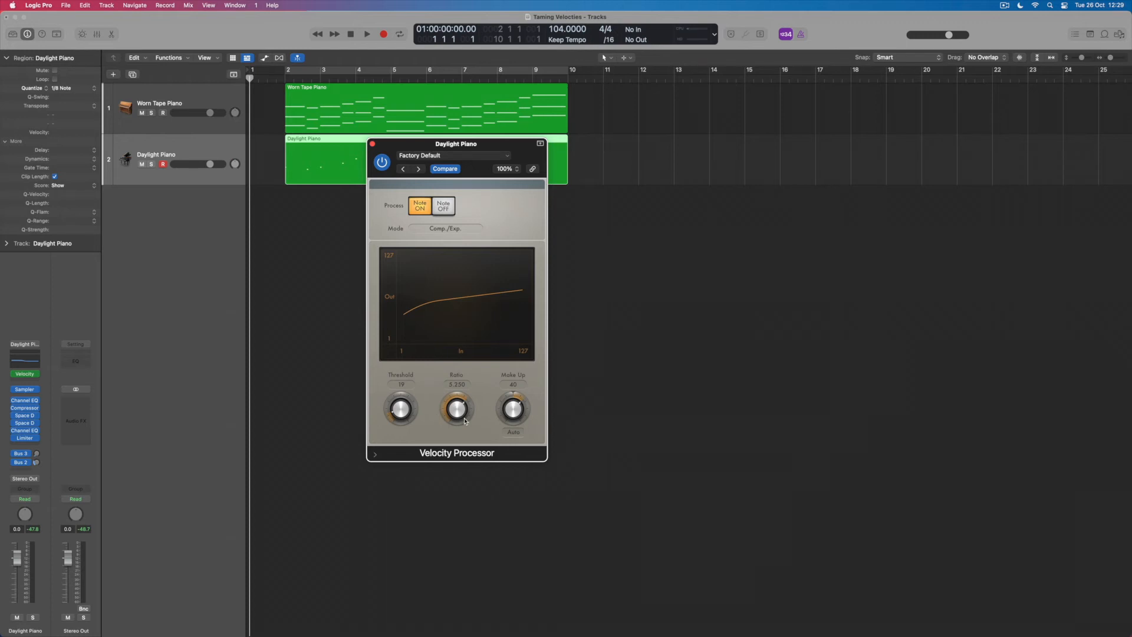
click(366, 34)
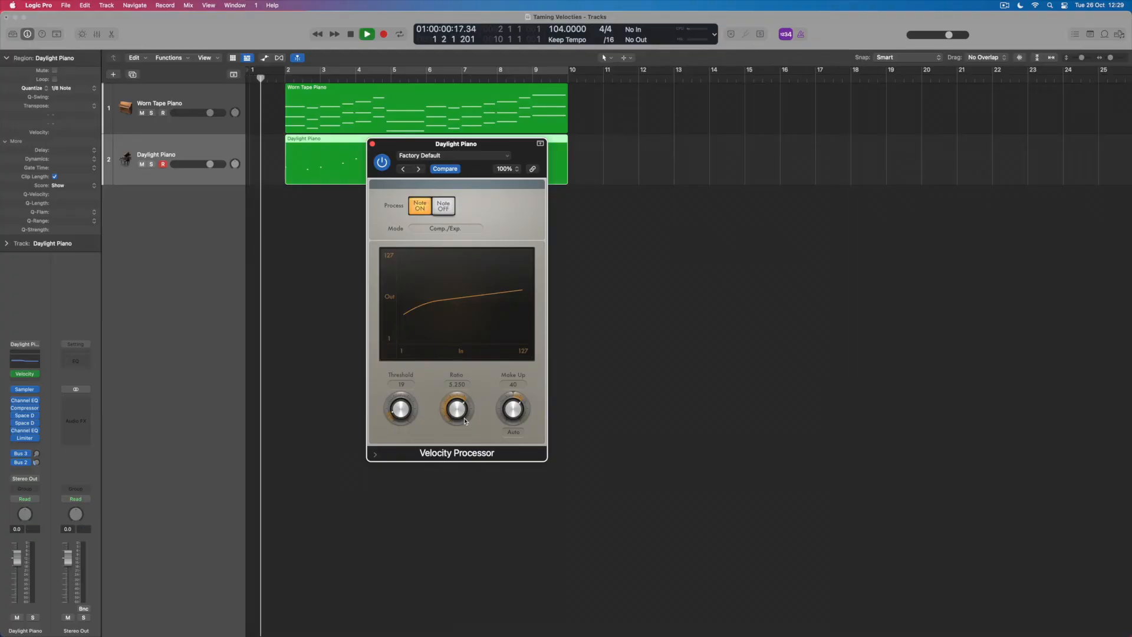
Stop playback so the playhead returns to the project start
click(366, 34)
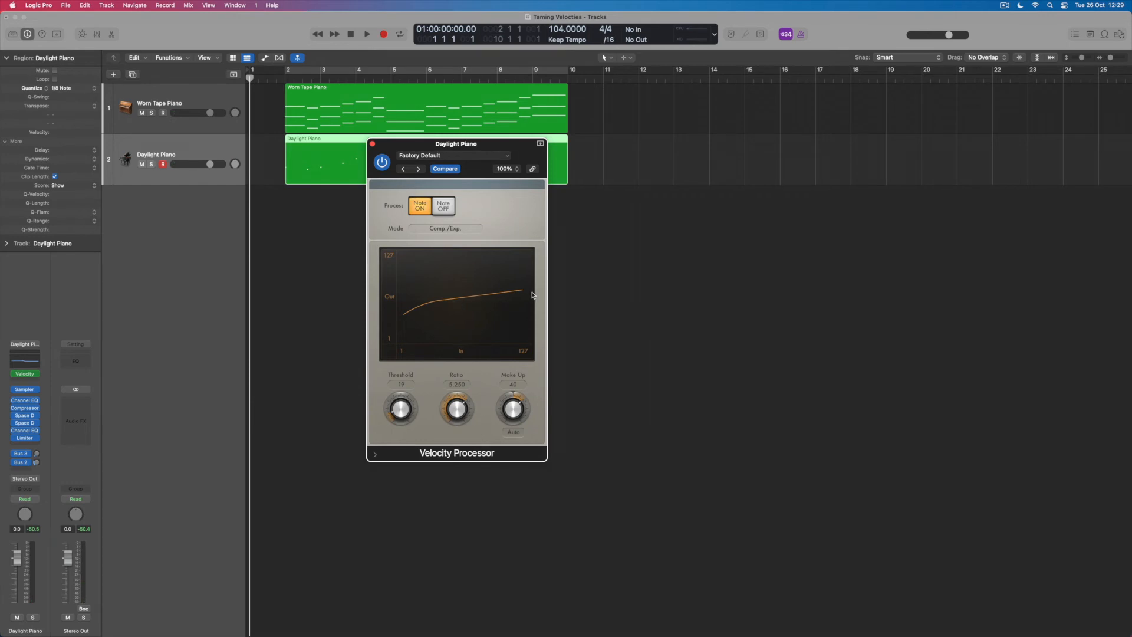
mouse_move(518, 298)
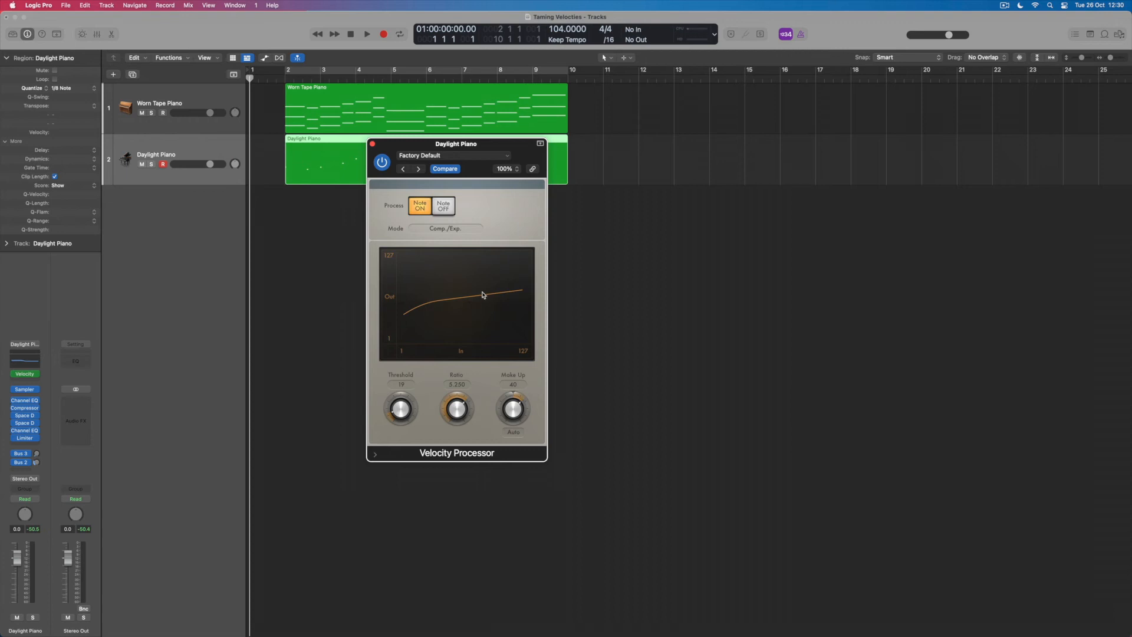
mouse_move(481, 304)
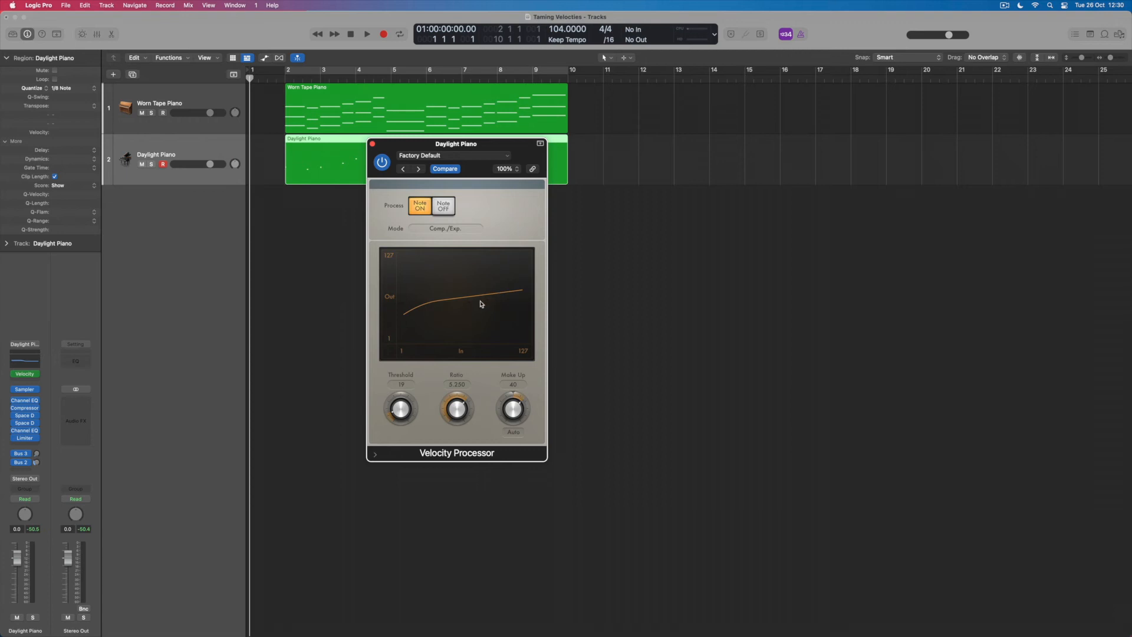
mouse_move(549, 305)
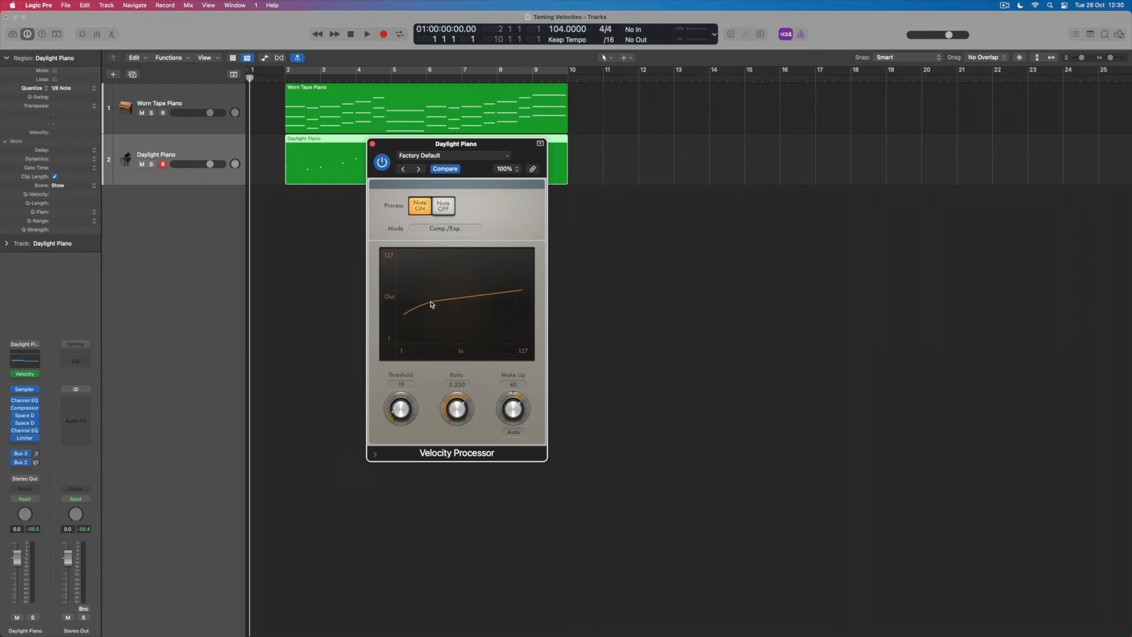
Lower the Velocity Processor Ratio to 3.000 and play the tracks again
drag(456, 409, 456, 418)
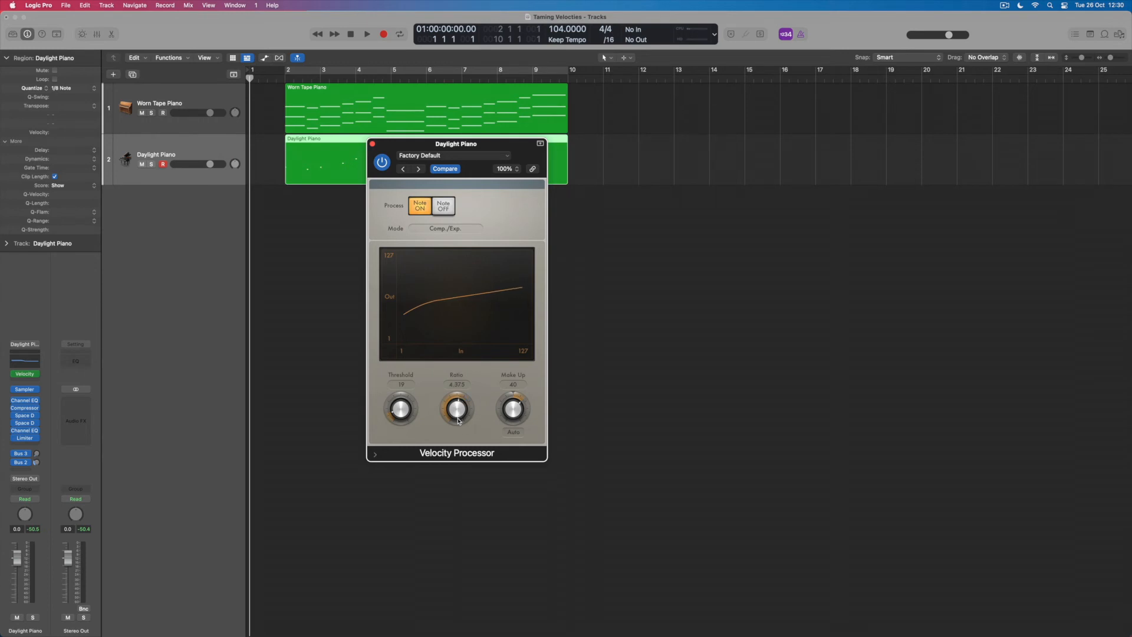
drag(456, 409, 457, 432)
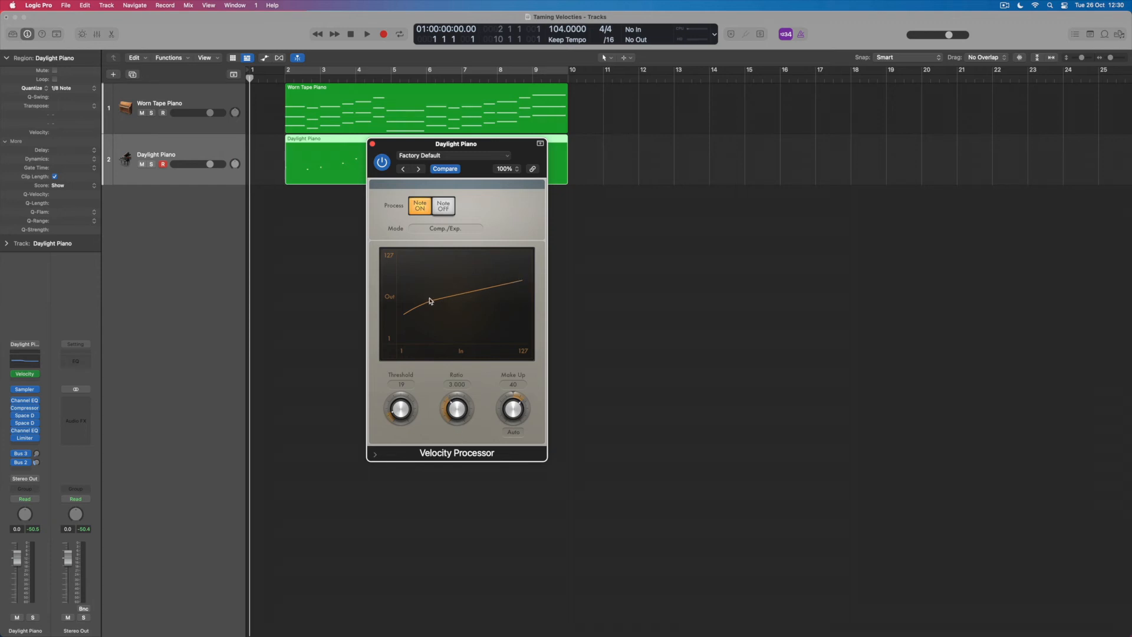
click(366, 34)
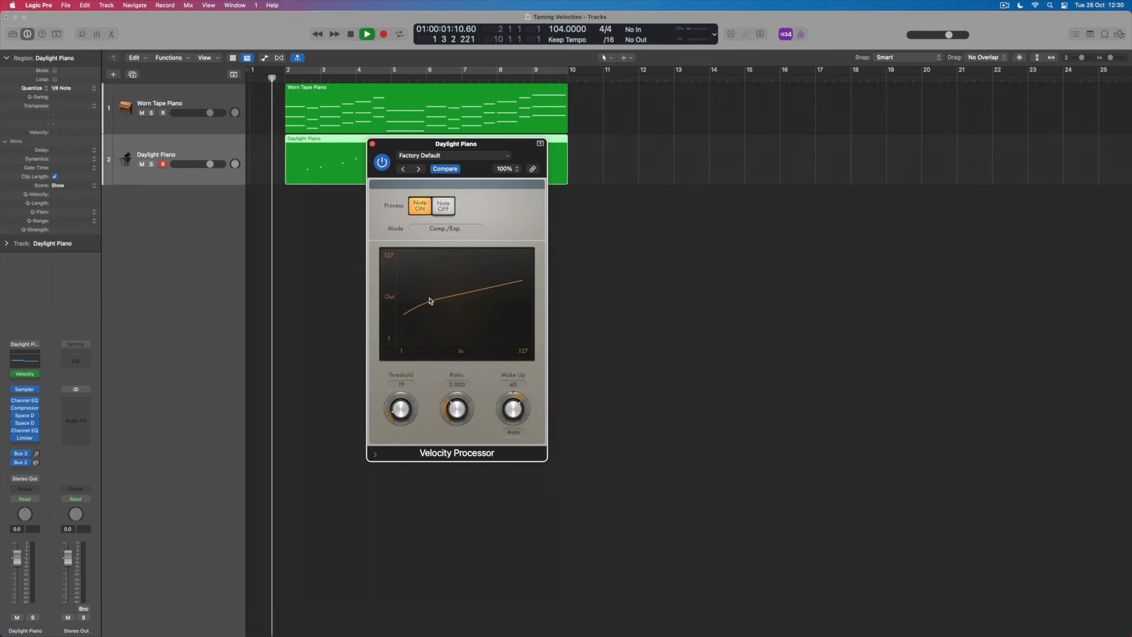
click(366, 34)
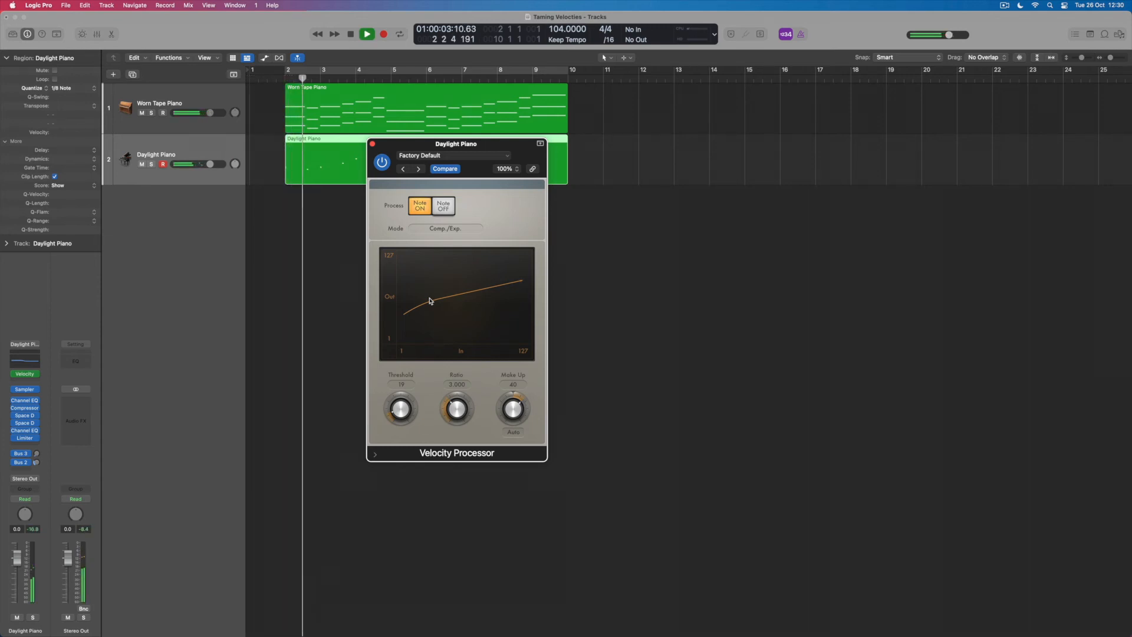